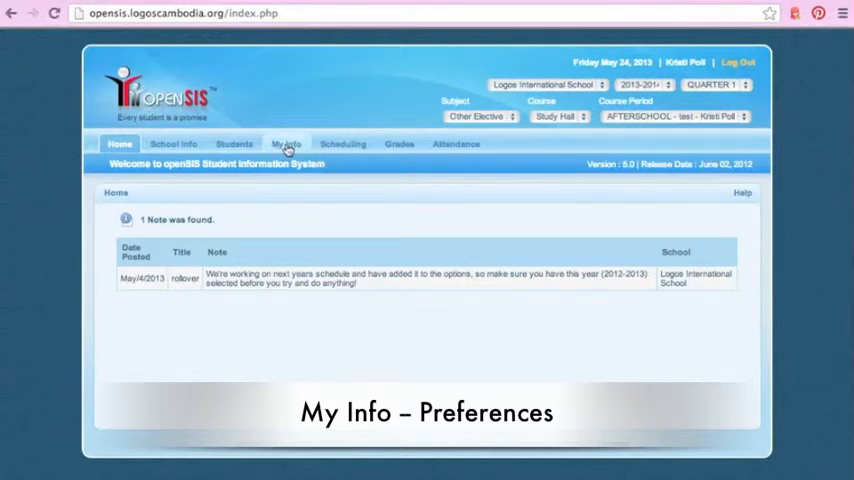
Step: Go to My Info > Preferences to show the Display Options settings
{"action": "left_click", "coordinate": [288, 144]}
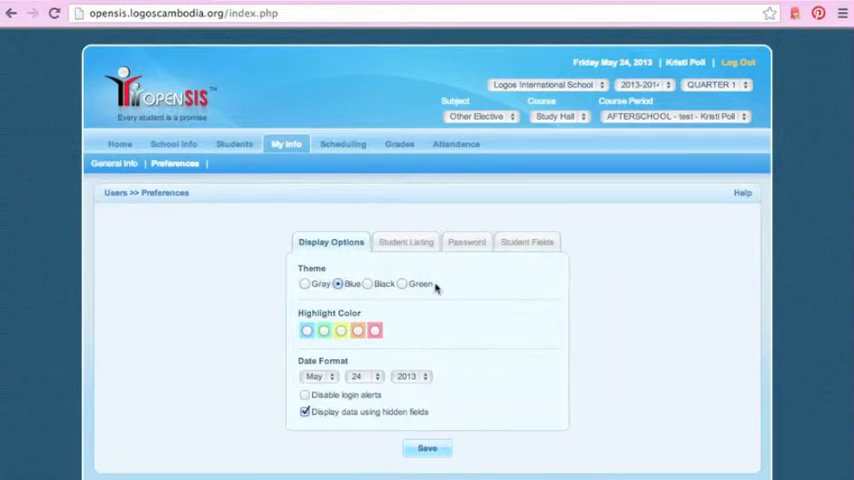
Step: Select the Gray theme in place of Blue
{"action": "left_click", "coordinate": [304, 284]}
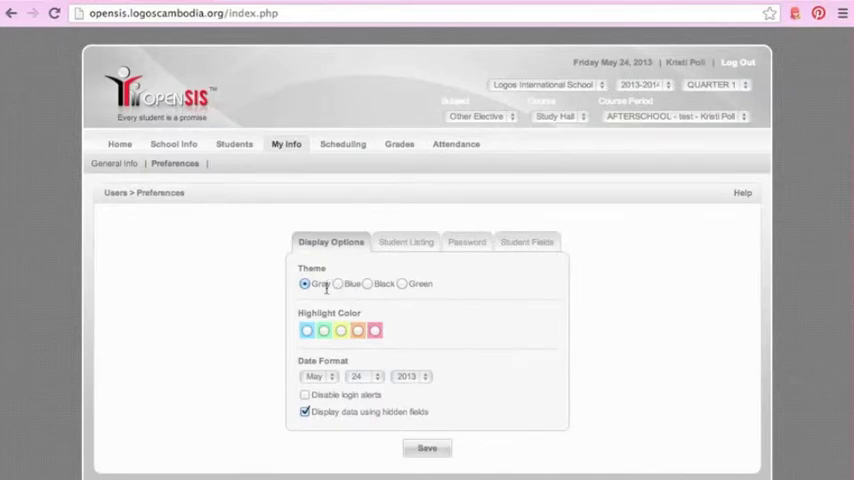
{"action": "mouse_move", "coordinate": [364, 324]}
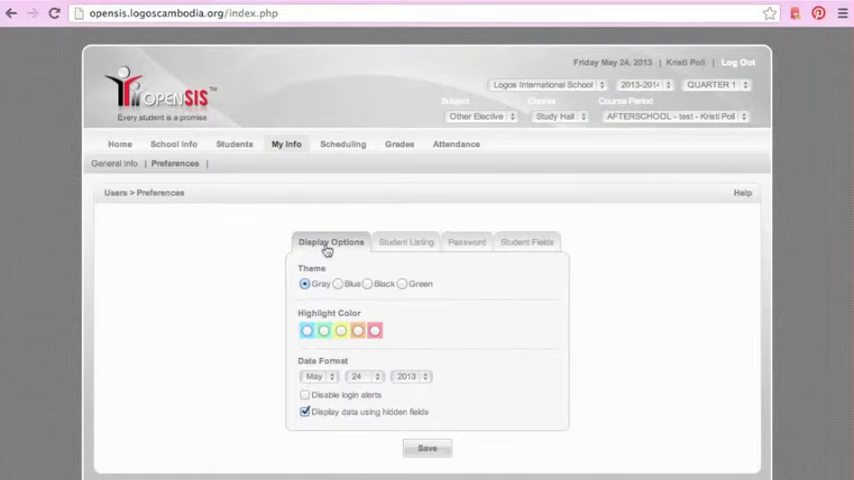
Step: View the Student Listing preferences, then the Password change form
{"action": "left_click", "coordinate": [404, 242]}
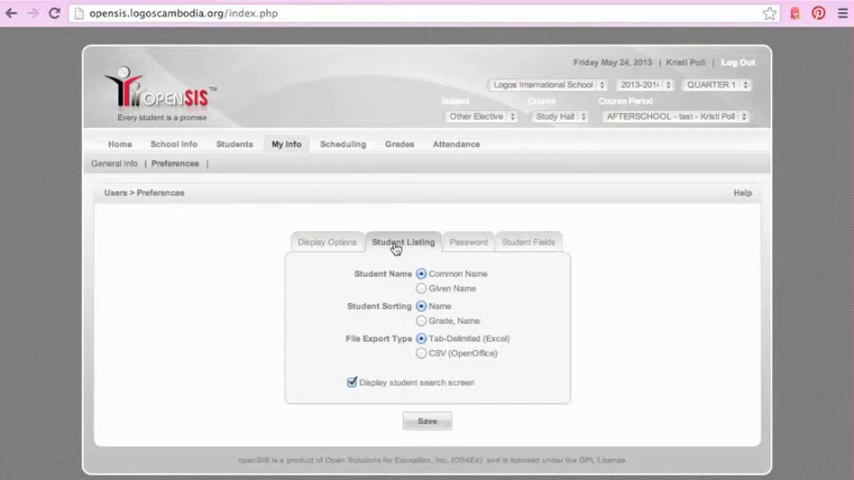
{"action": "mouse_move", "coordinate": [448, 304]}
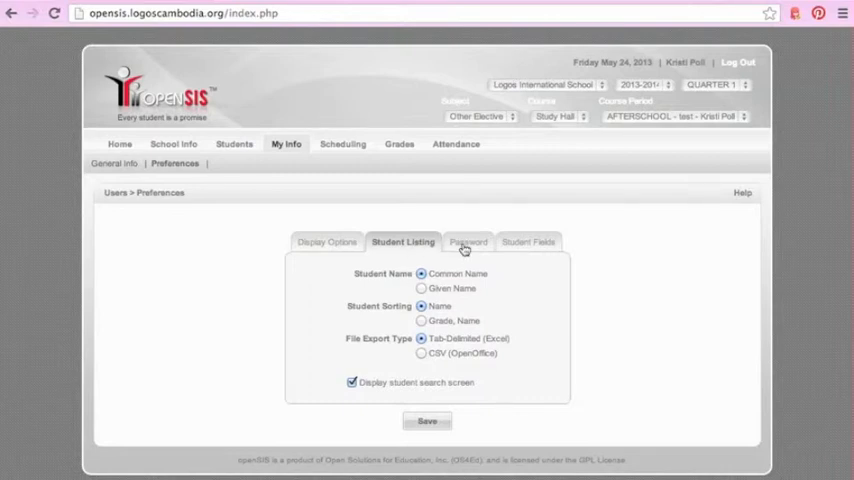
{"action": "left_click", "coordinate": [464, 242]}
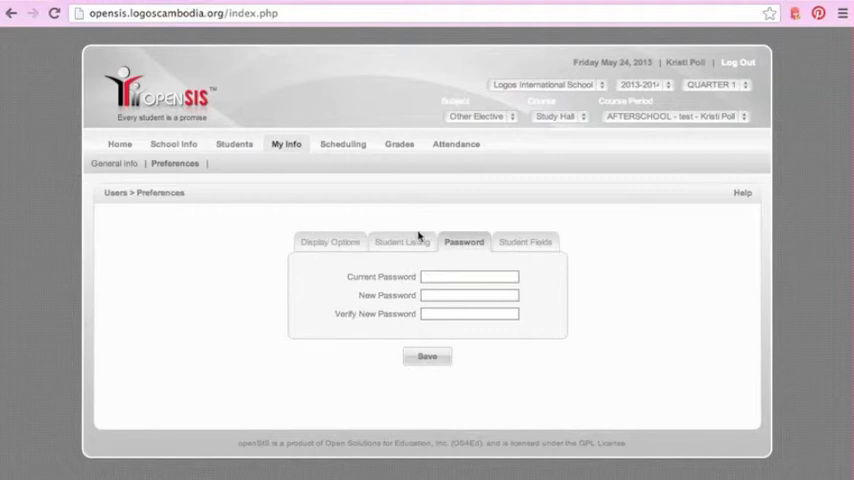
{"action": "mouse_move", "coordinate": [470, 252]}
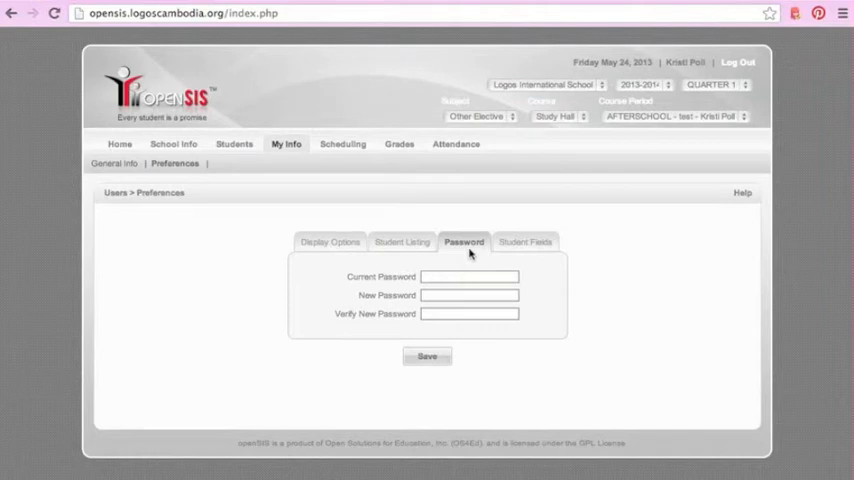